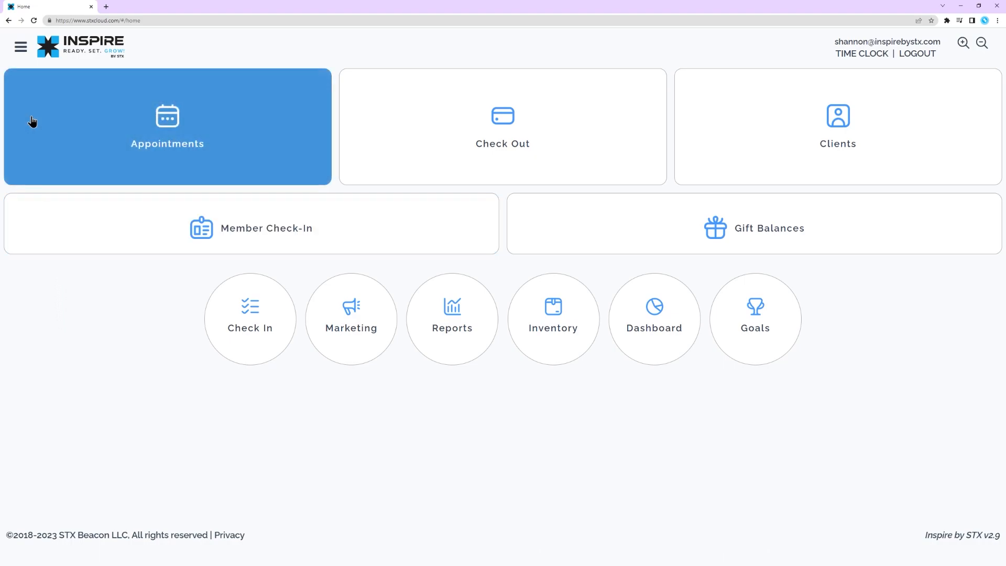
Navigate from the home screen through Setup to the Setup Classes page.
click(21, 46)
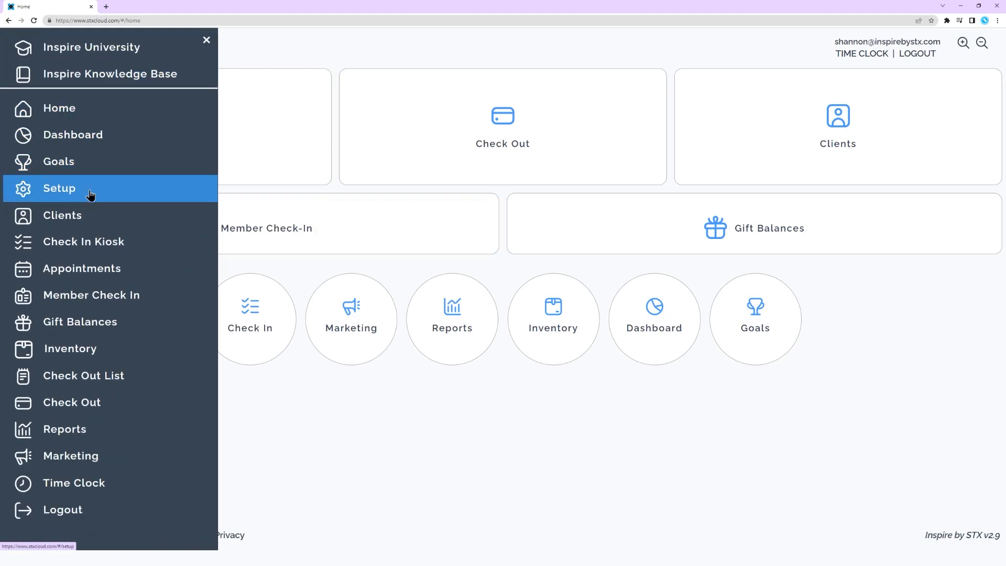
click(59, 188)
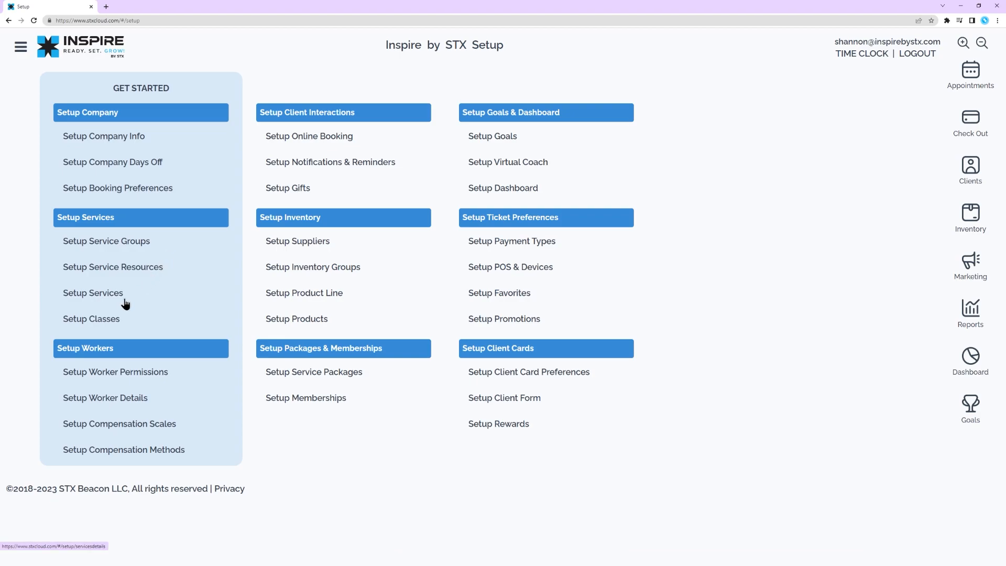
click(91, 319)
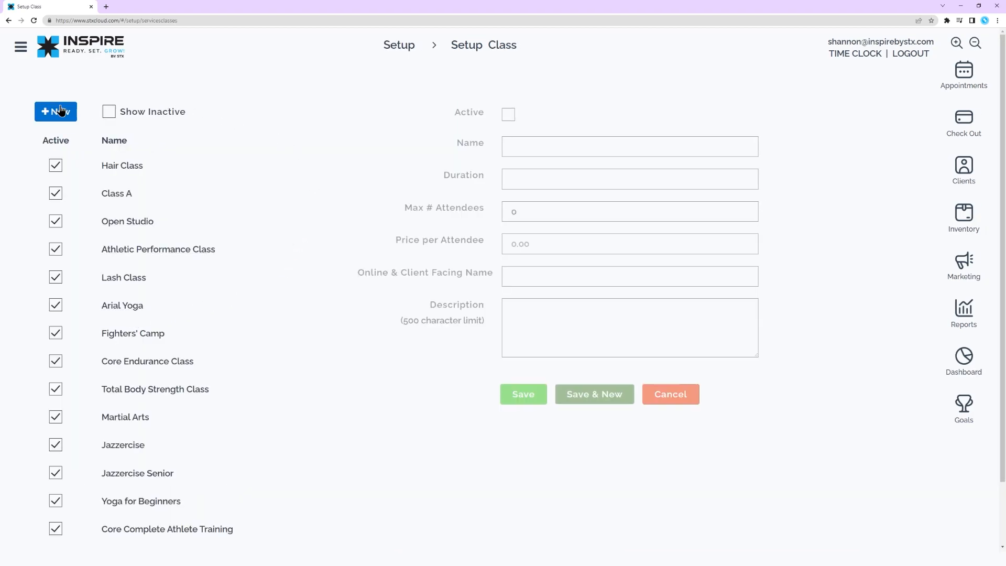
mouse_move(121, 166)
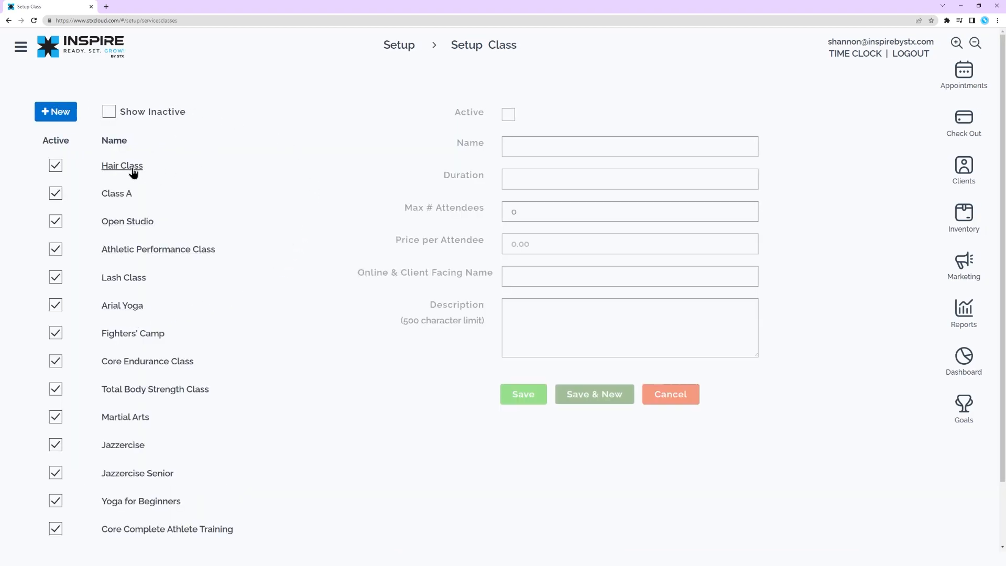
Load the Hair Class record and set its duration to 60.
click(121, 166)
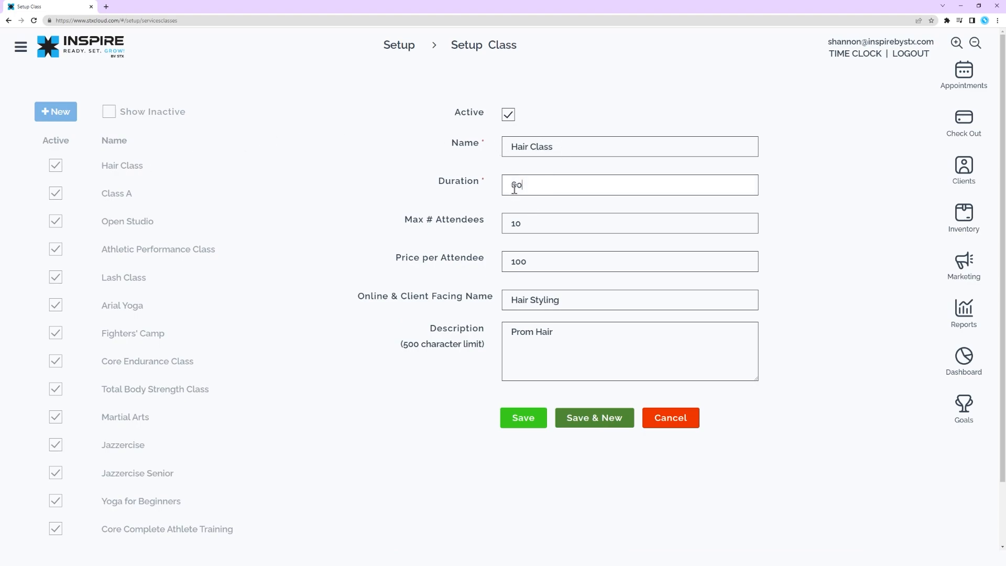
text(60)
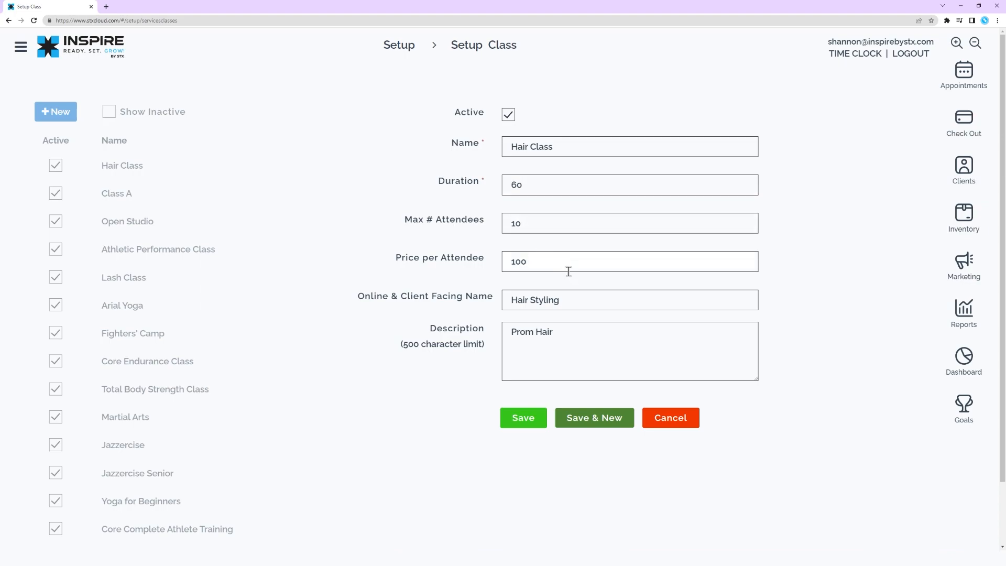
click(629, 300)
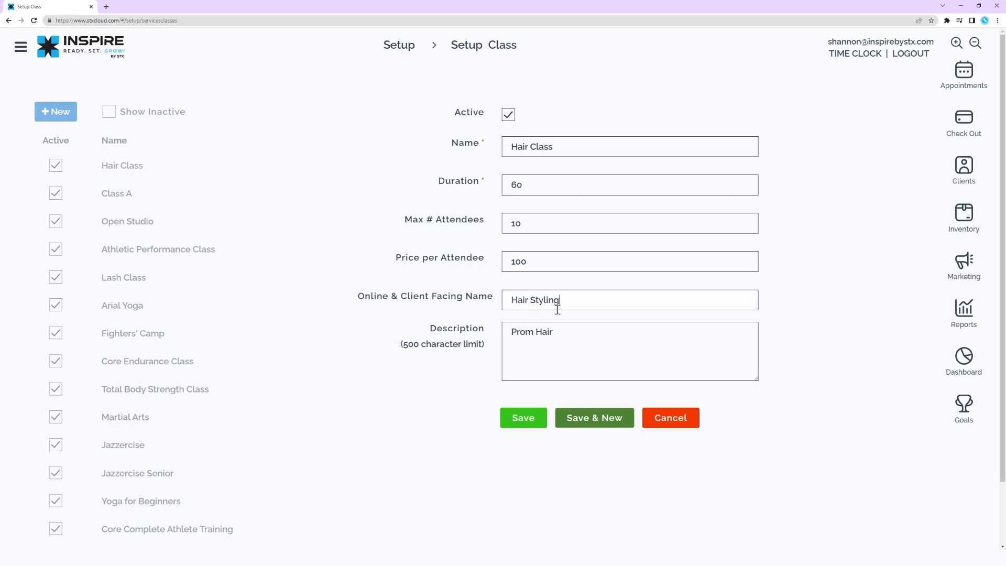
mouse_move(565, 338)
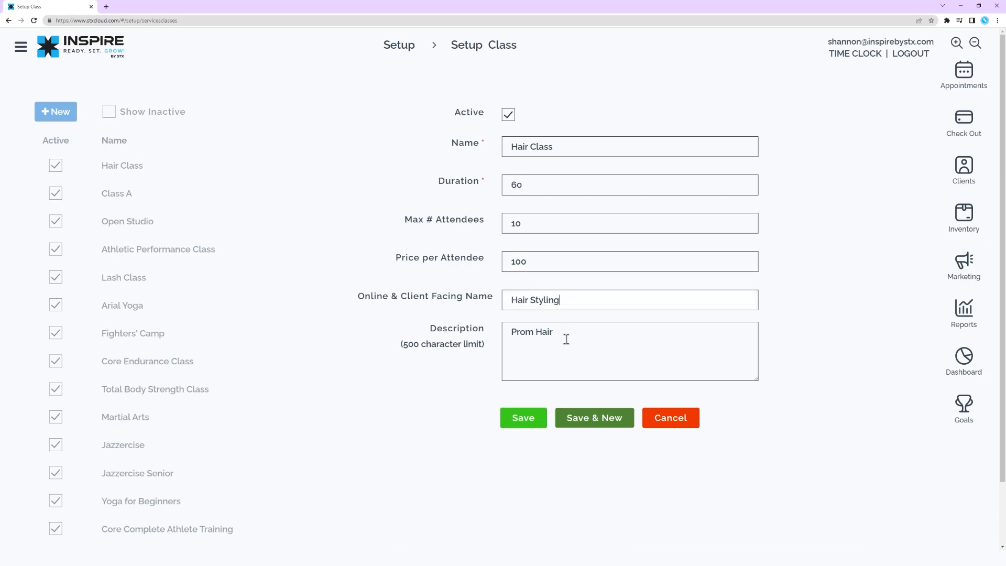